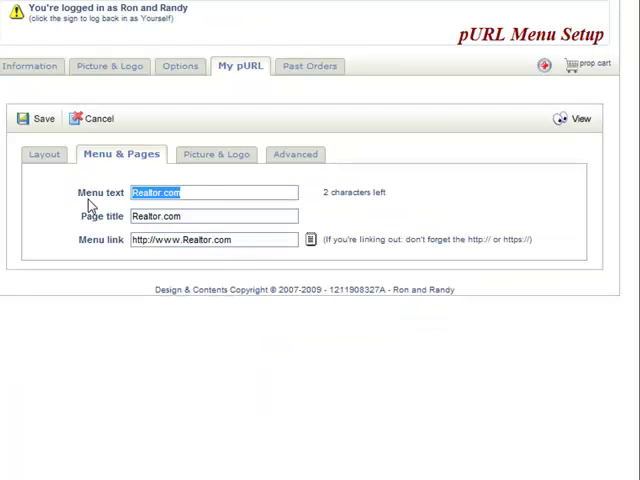
Name the menu item 'FREE MLS' and title its page 'MLS Search, Always FREE, See every Li...'.
{"action": "type", "text": "MLS S"}
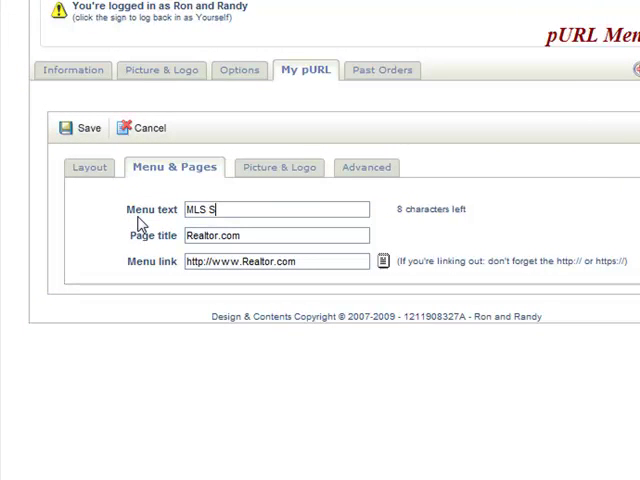
{"action": "type", "text": "earch"}
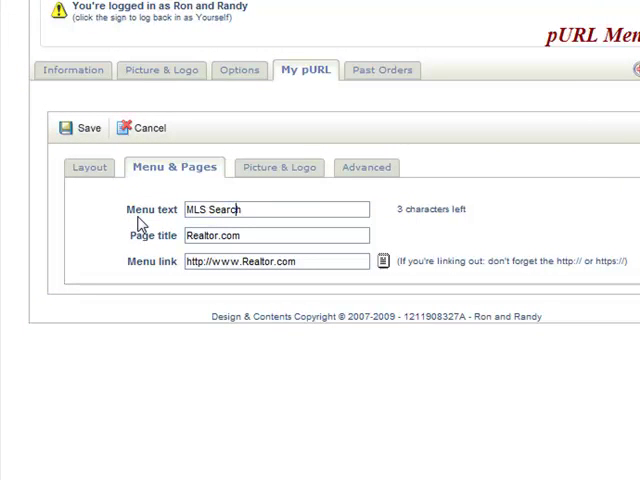
{"action": "type", "text": "FRE"}
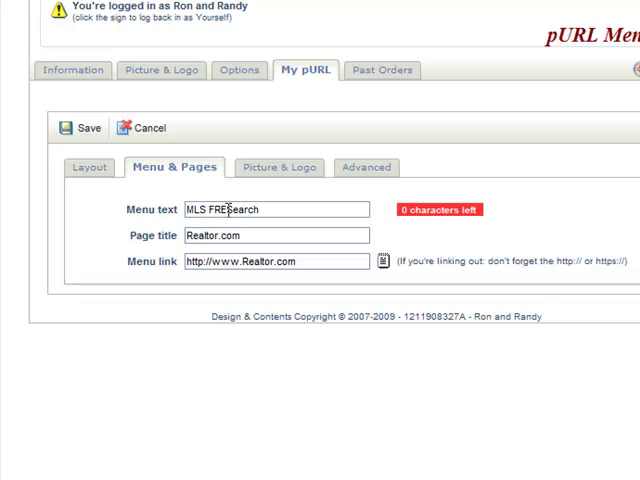
{"action": "type", "text": "FREE MLS"}
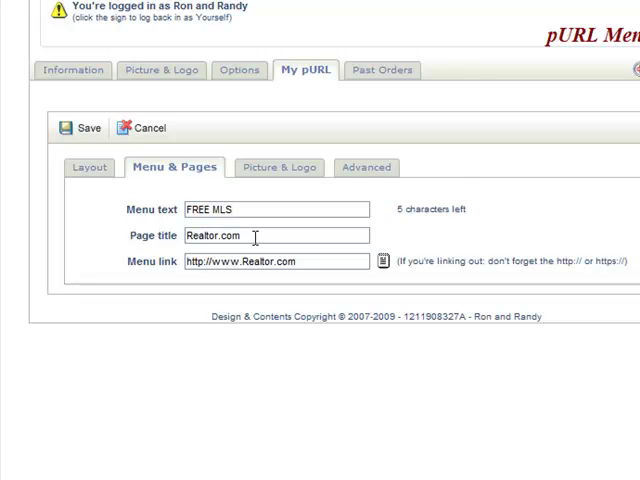
{"action": "type", "text": "Mls"}
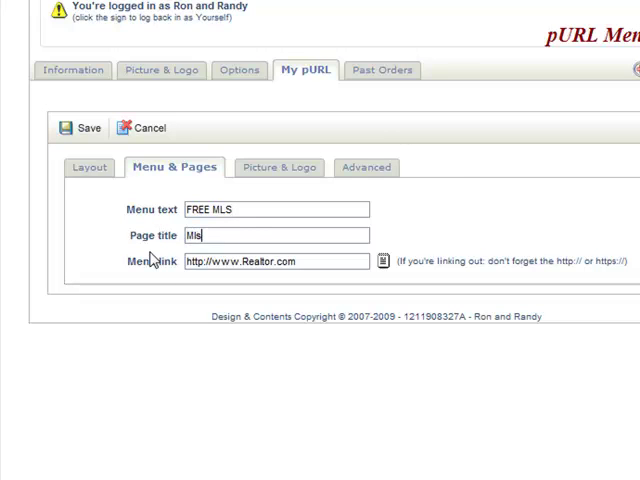
{"action": "type", "text": "MLS"}
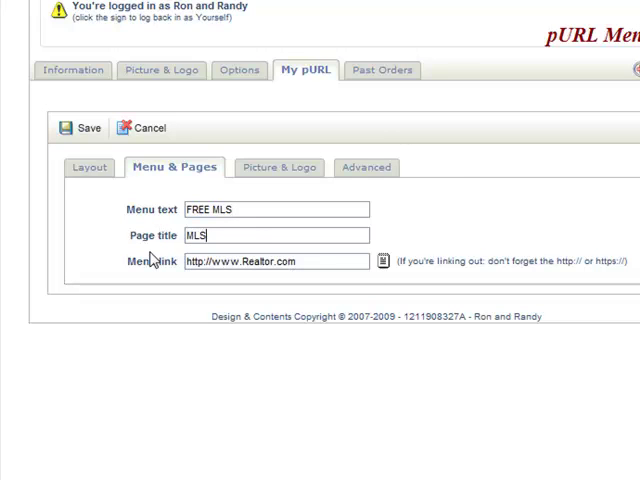
{"action": "type", "text": "Search"}
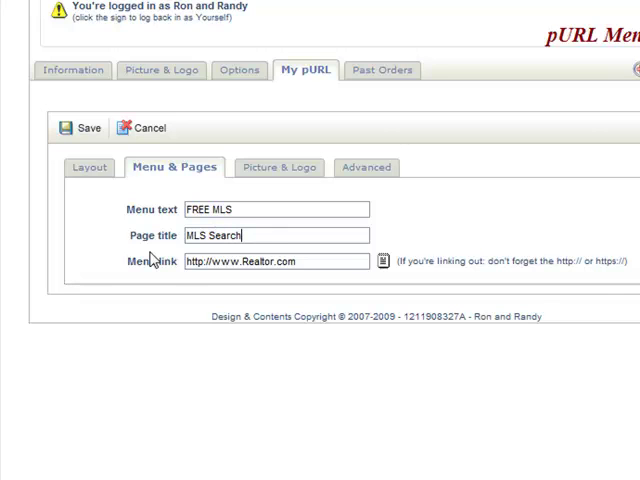
{"action": "type", "text": ", Always F"}
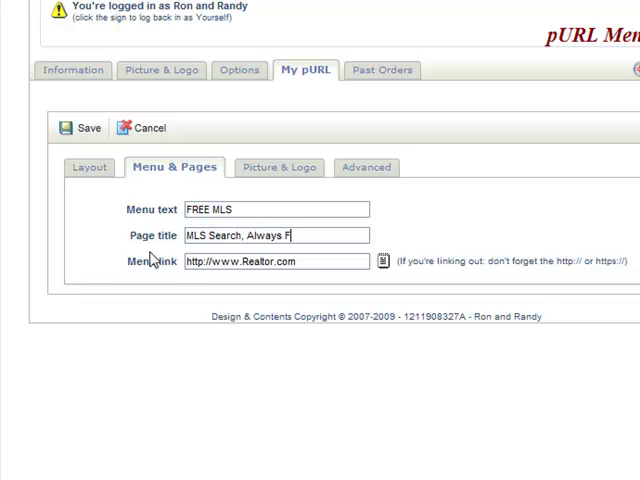
{"action": "type", "text": "REE, See"}
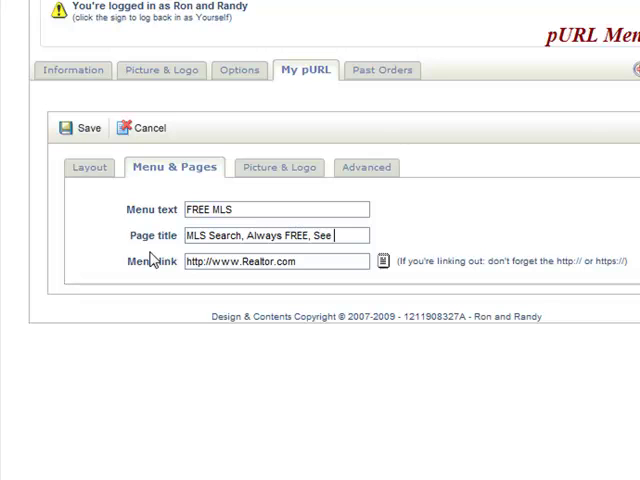
{"action": "type", "text": "every Li"}
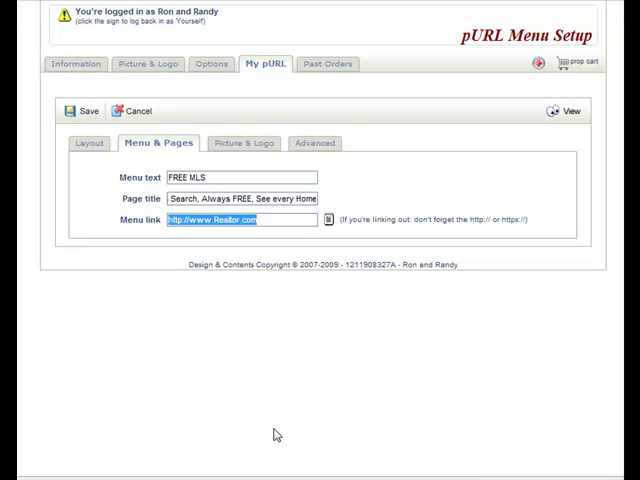
Set the FREE MLS menu link to the pasted search URL and save the item.
{"action": "type", "text": "www.youtube.com/watch?v=ugjuUlGmPTo"}
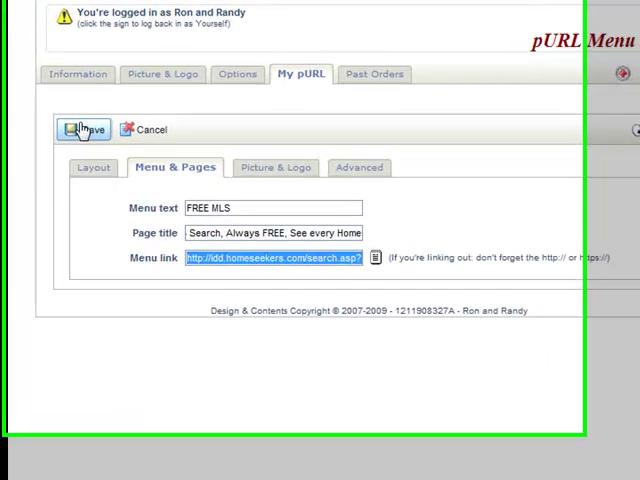
{"action": "left_click", "coordinate": [84, 128]}
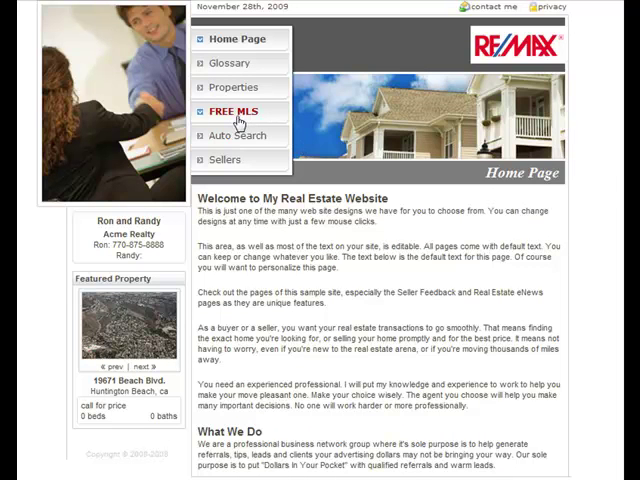
View the live FREE MLS page and scroll through its Southern California search.
{"action": "left_click", "coordinate": [234, 112]}
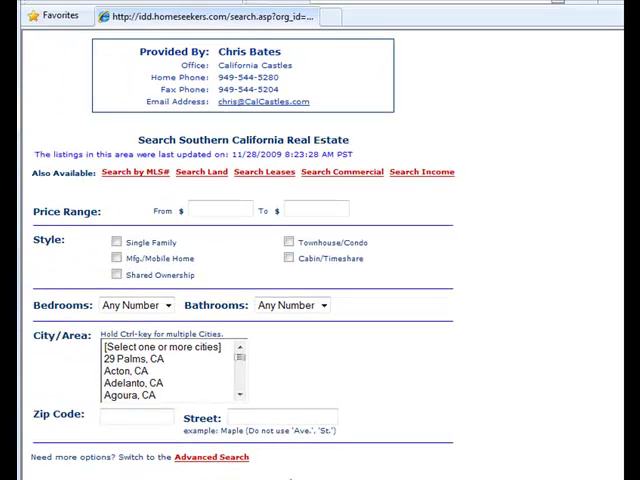
{"action": "scroll", "scroll_direction": "down", "scroll_amount": 3}
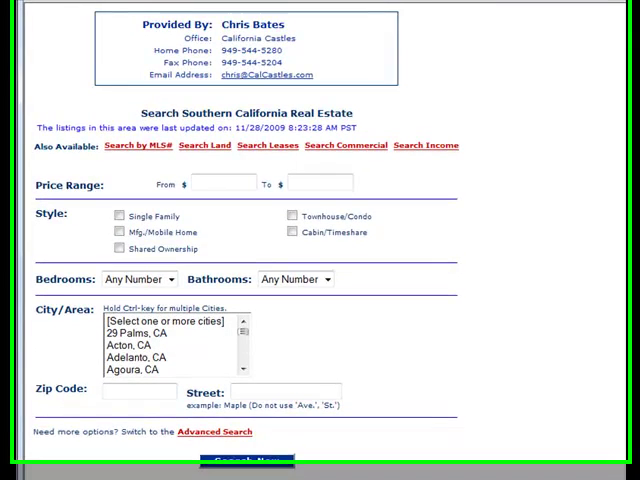
{"action": "scroll", "scroll_direction": "down", "scroll_amount": 3}
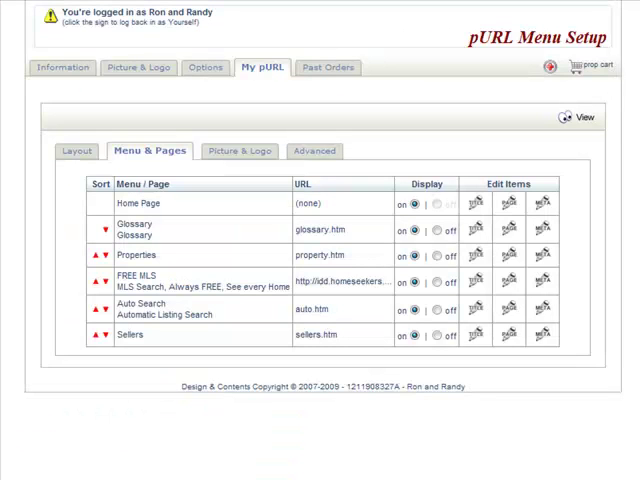
{"action": "mouse_move", "coordinate": [476, 284]}
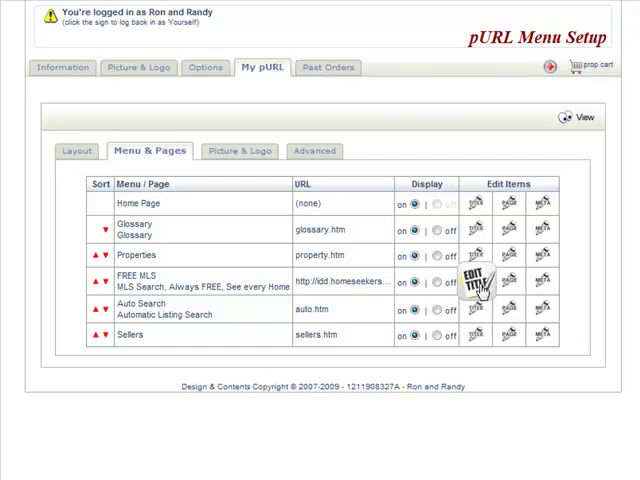
Add a new menu page 'MLS Search' titled 'FREE MLS Search' and save it.
{"action": "left_click", "coordinate": [474, 280]}
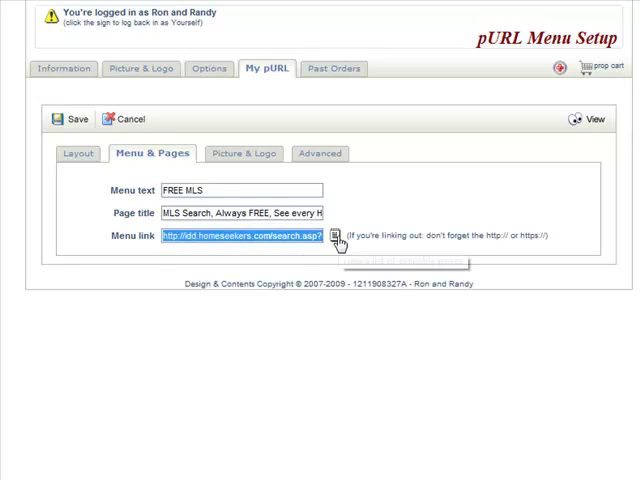
{"action": "left_click", "coordinate": [332, 236]}
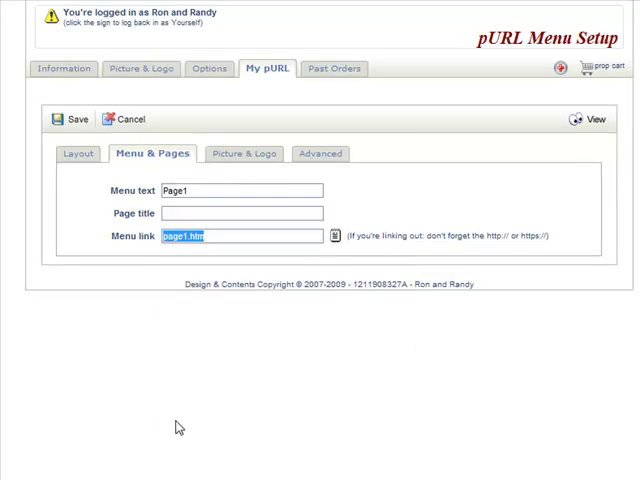
{"action": "left_click", "coordinate": [240, 190]}
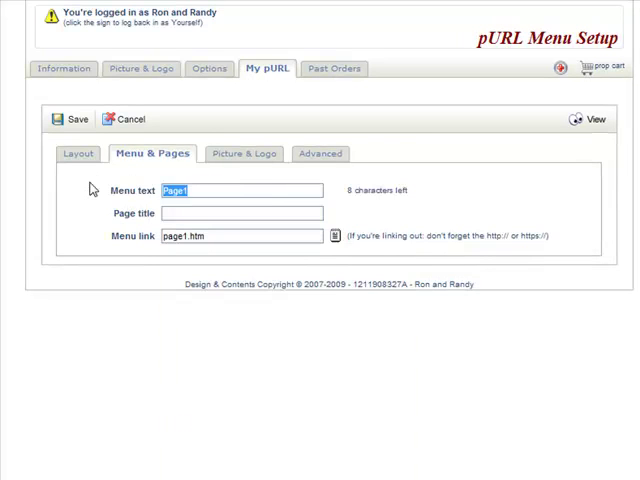
{"action": "type", "text": "M"}
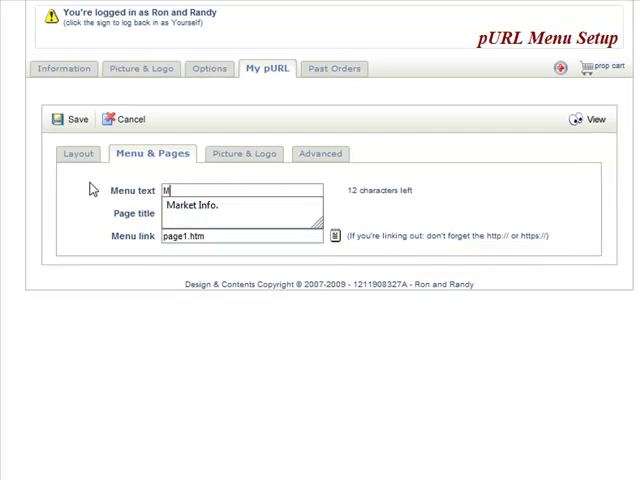
{"action": "type", "text": "LS Search"}
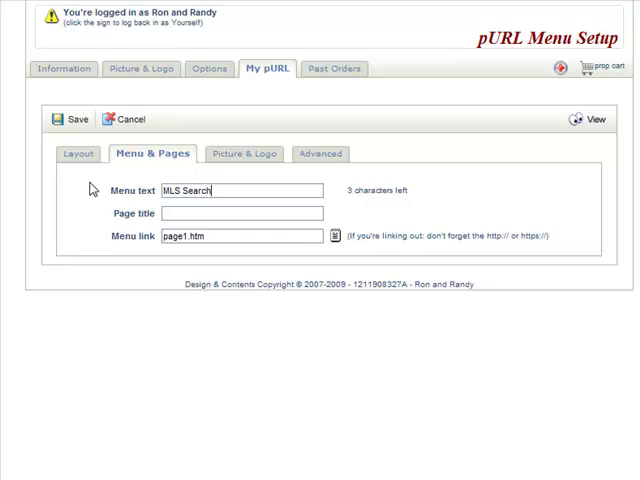
{"action": "type", "text": "FREE MLS"}
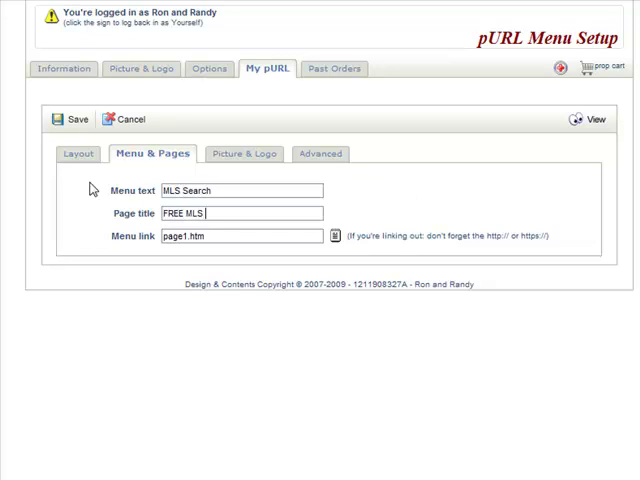
{"action": "type", "text": "Search"}
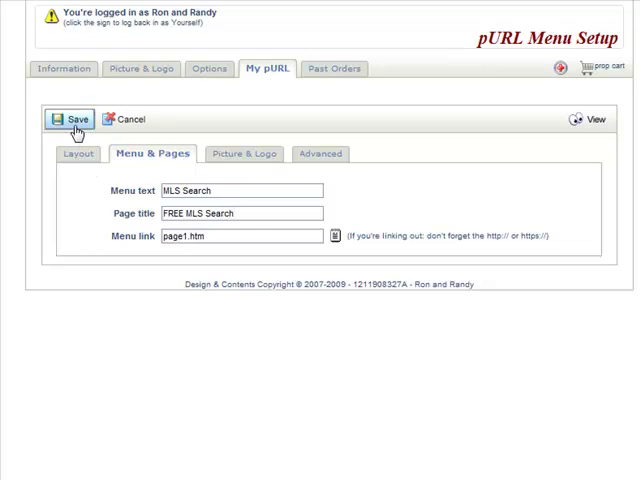
{"action": "left_click", "coordinate": [74, 120]}
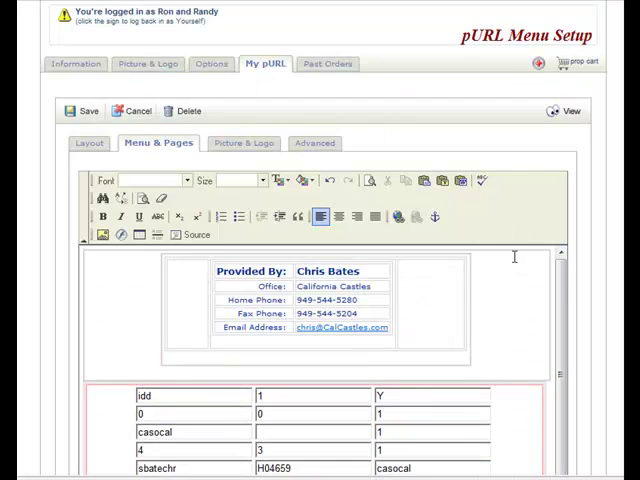
{"action": "mouse_move", "coordinate": [288, 164]}
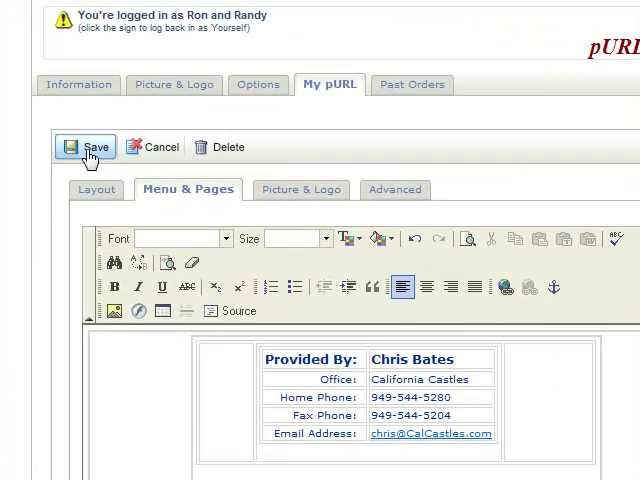
Save the MLS Search page with the IDX property search embedded as content.
{"action": "left_click", "coordinate": [88, 146]}
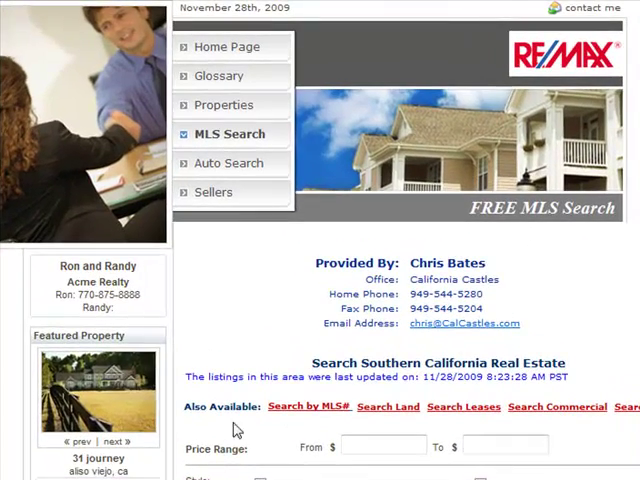
Scroll through the live MLS Search page's embedded property search form.
{"action": "scroll", "scroll_direction": "down", "scroll_amount": 3}
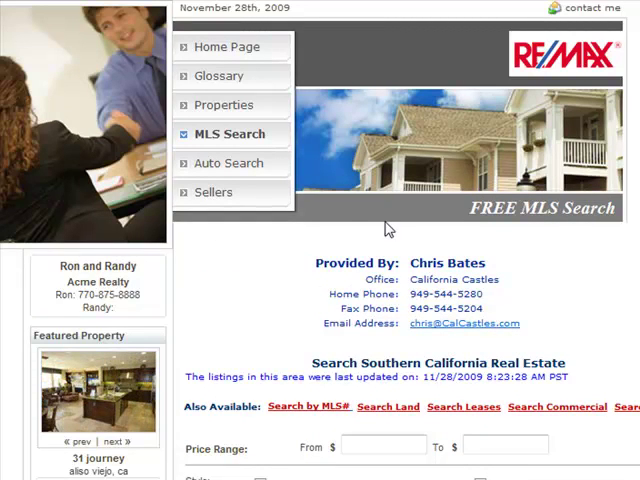
{"action": "scroll", "scroll_direction": "down", "scroll_amount": 3}
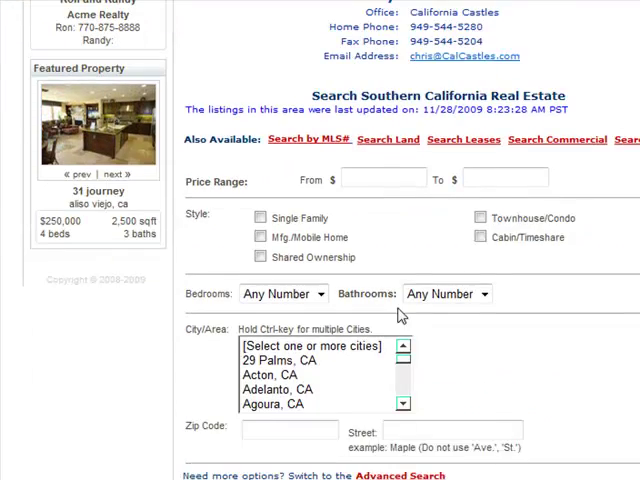